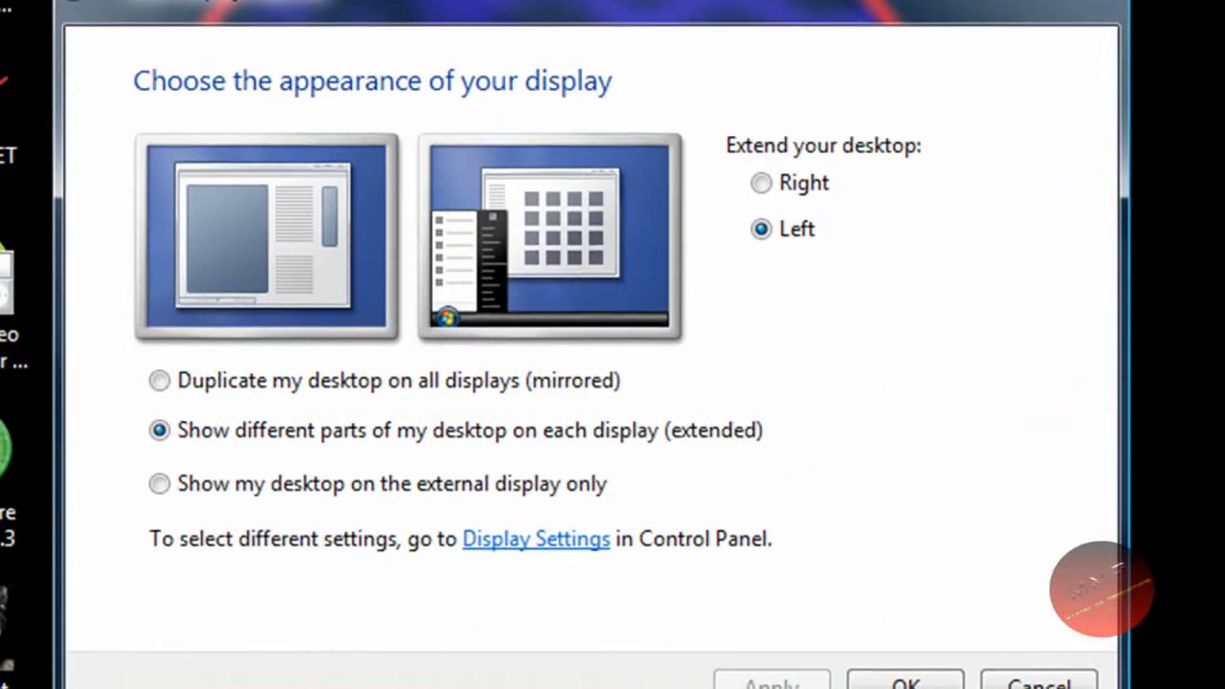
mouse_move(832, 411)
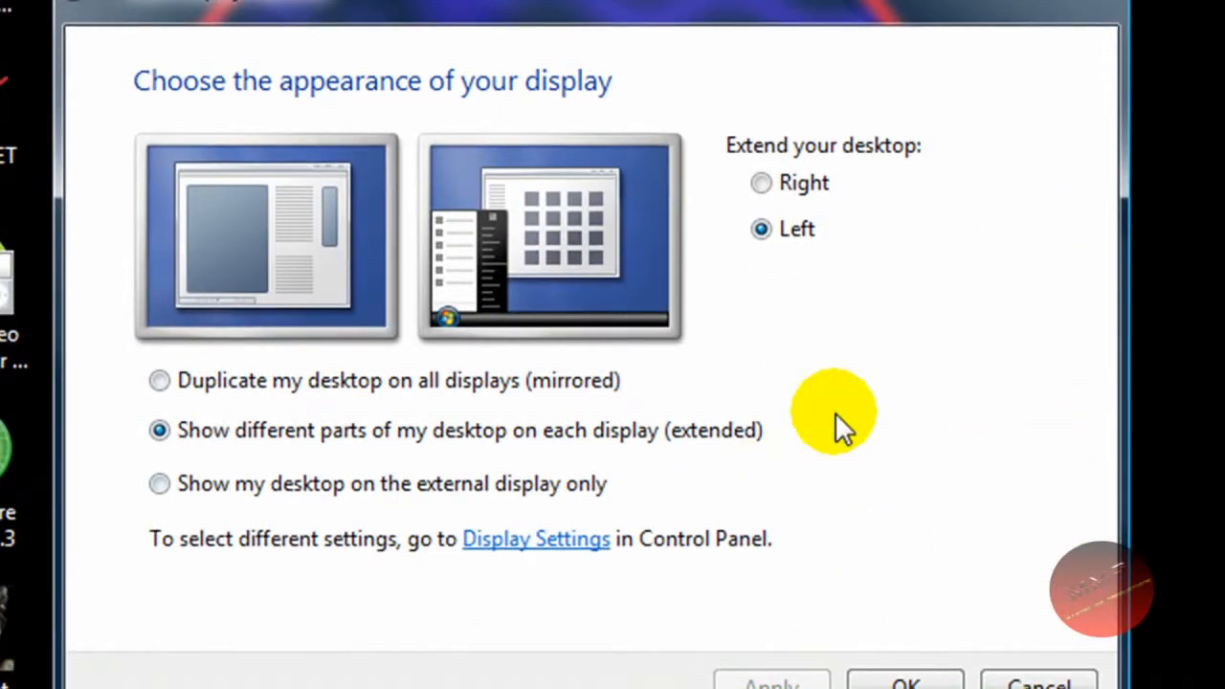
mouse_move(560, 393)
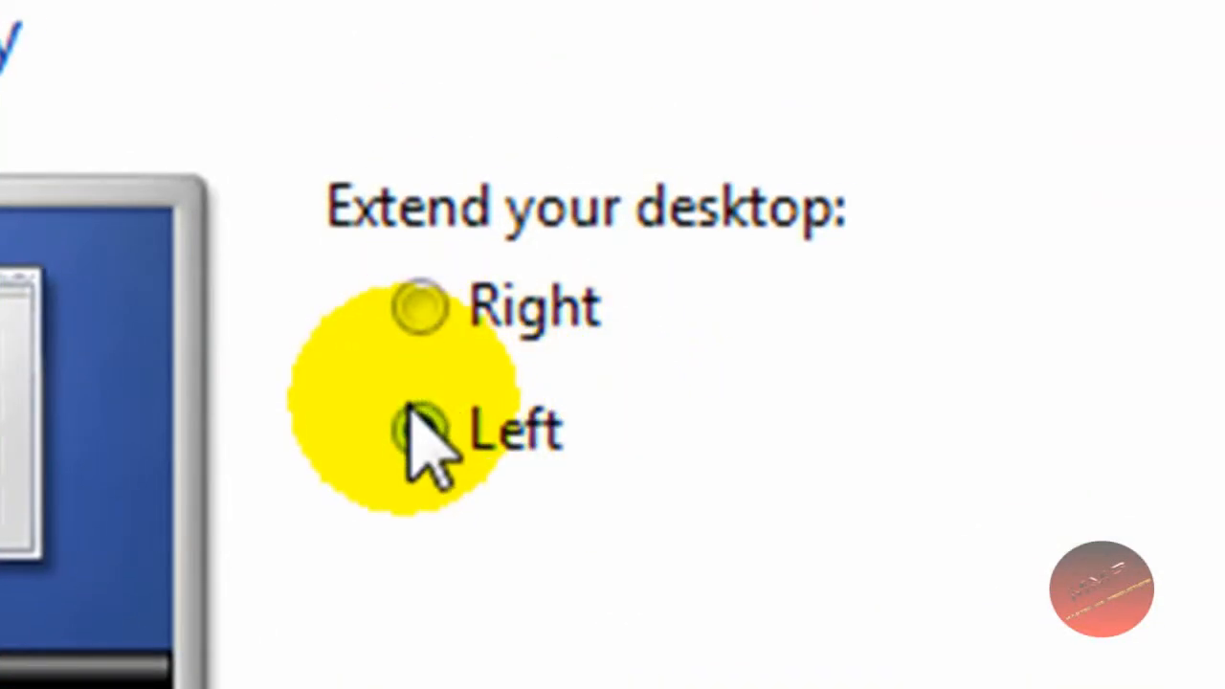
- Extend the desktop onto the left-hand display and confirm the setting
left_click(418, 430)
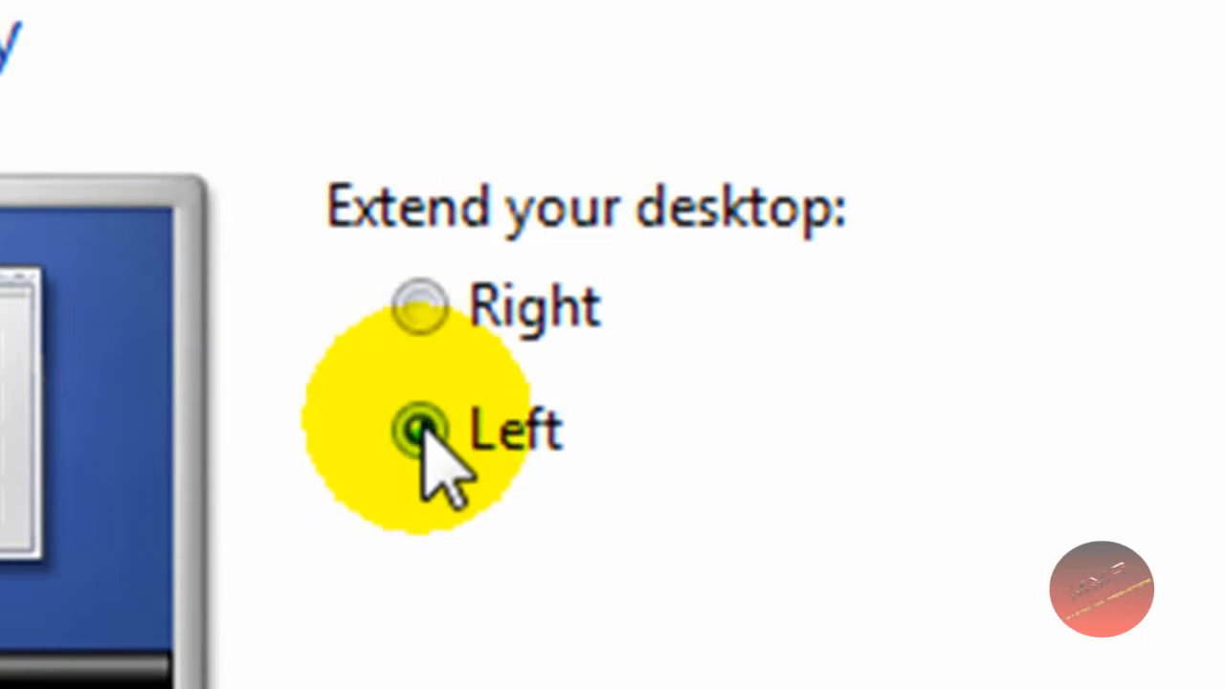
left_click(419, 304)
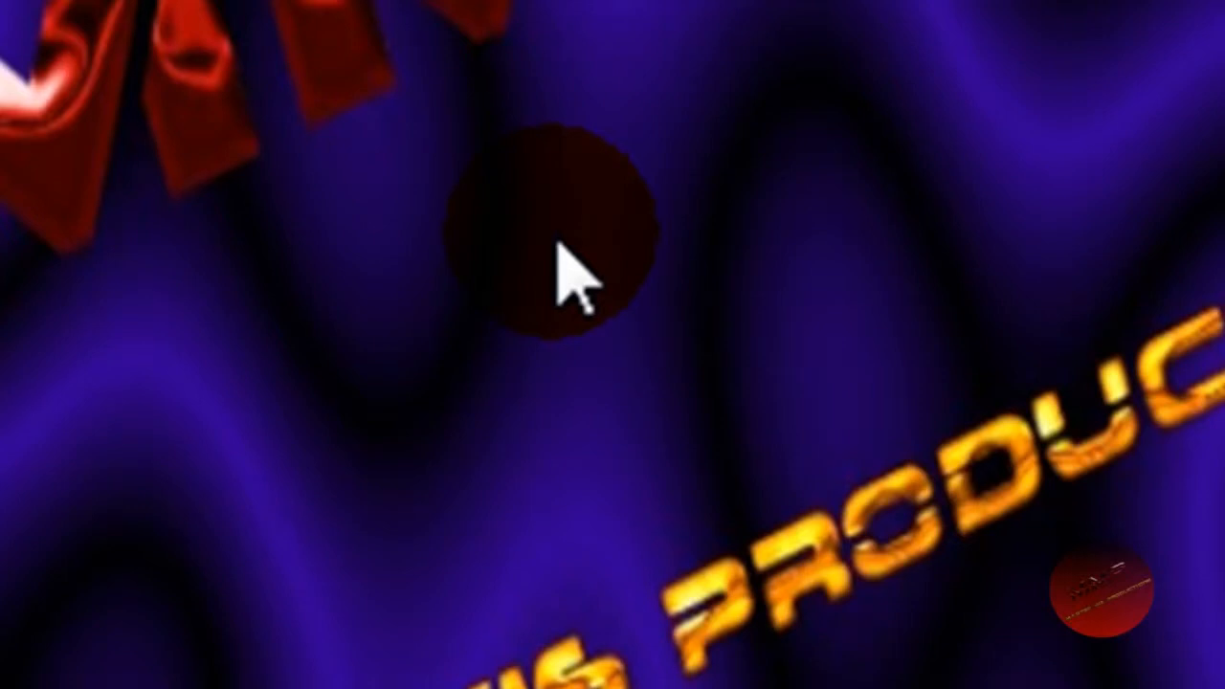
- Right-click the desktop to reach the Personalize option
right_click(574, 268)
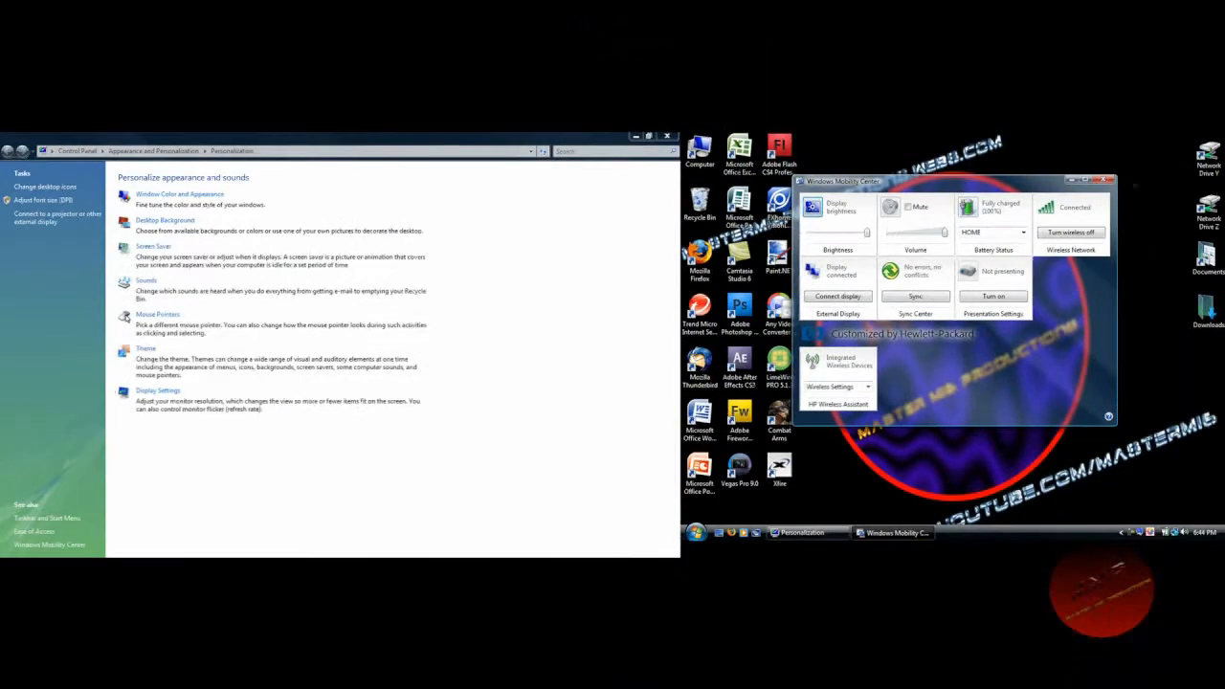
- Close the Windows Mobility Center window, leaving Personalization open
left_click(1107, 180)
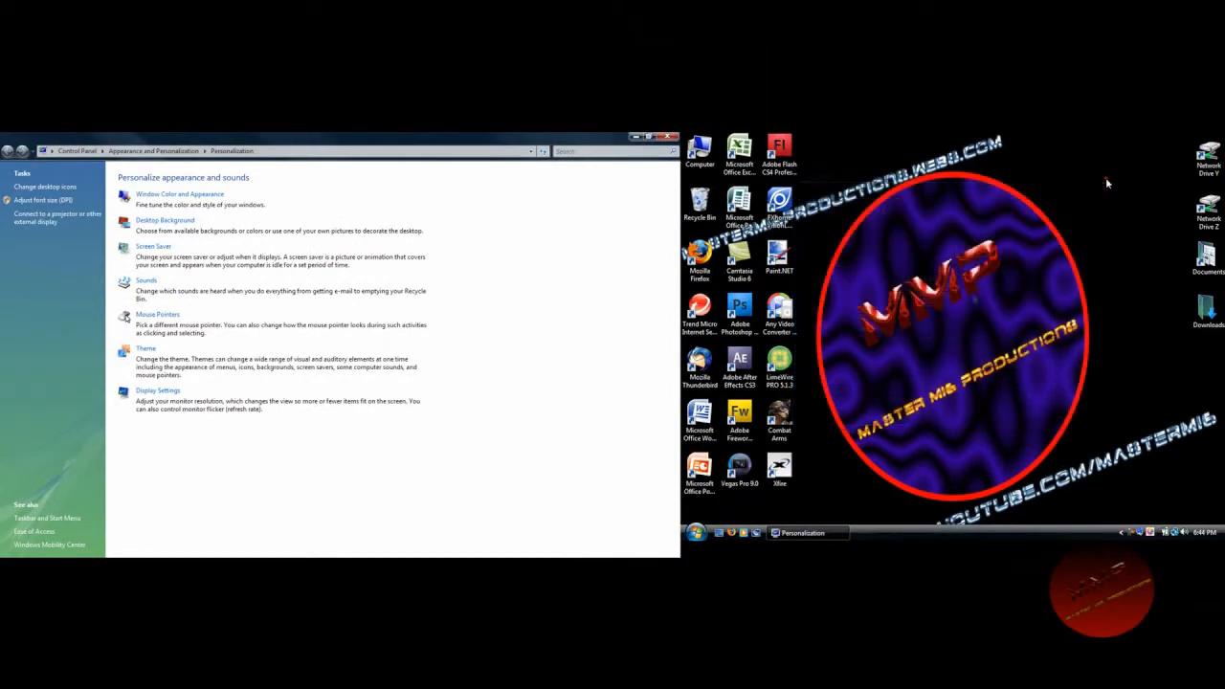
mouse_move(858, 361)
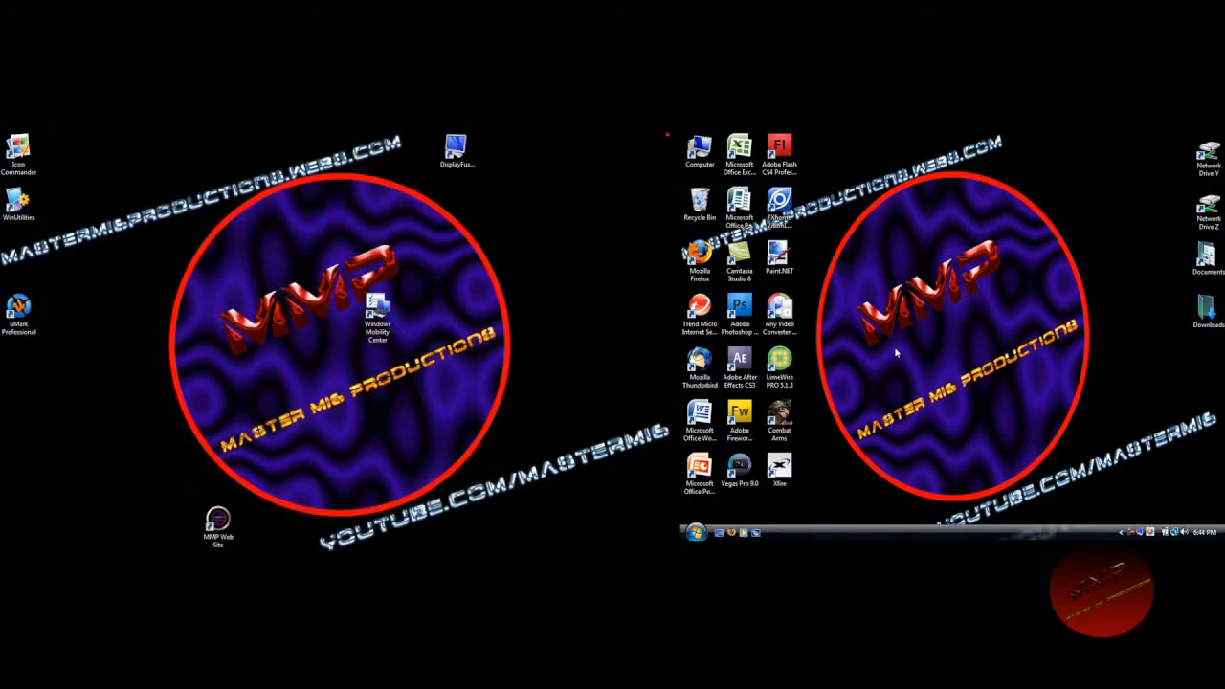
mouse_move(930, 340)
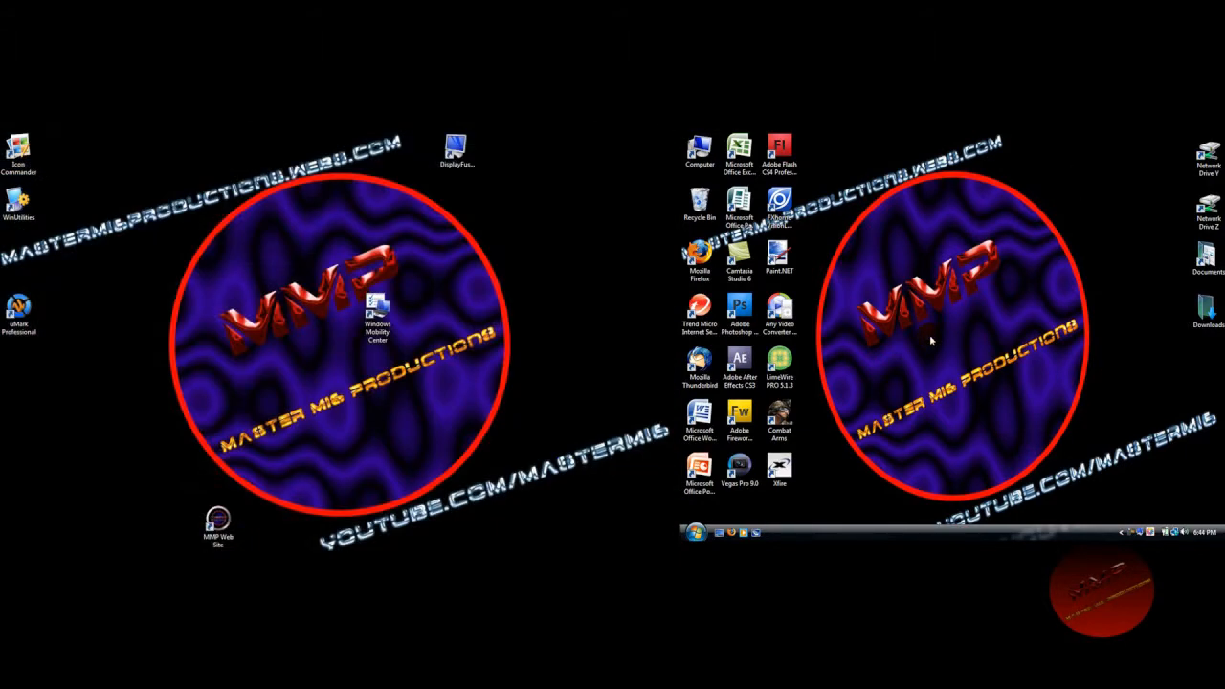